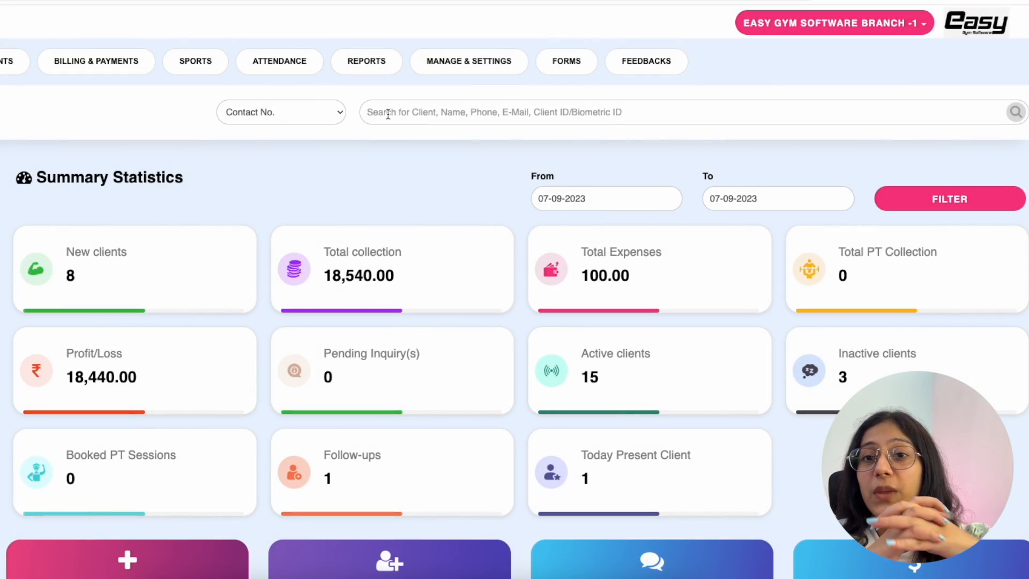
text(9876543210)
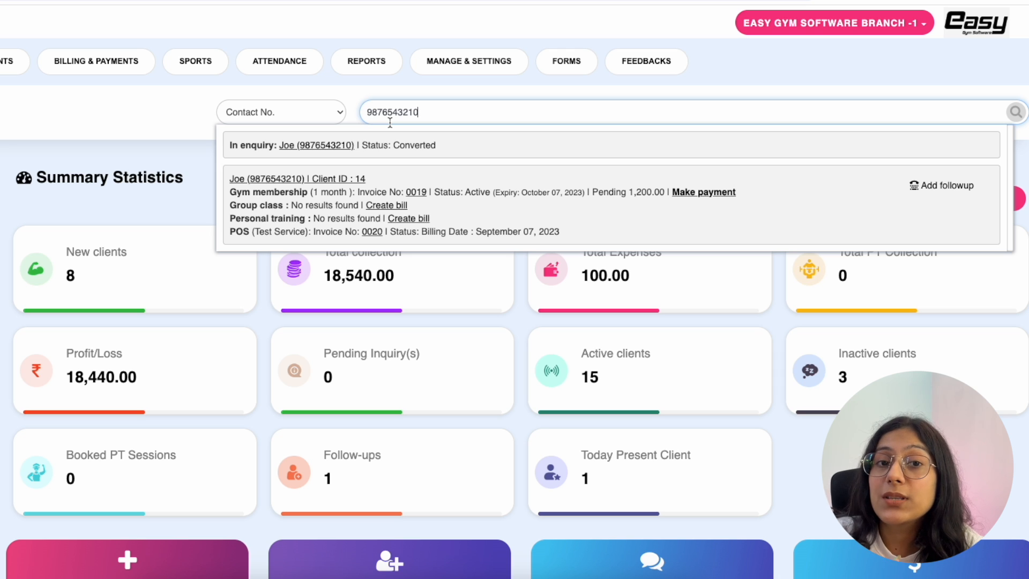
mouse_move(387, 205)
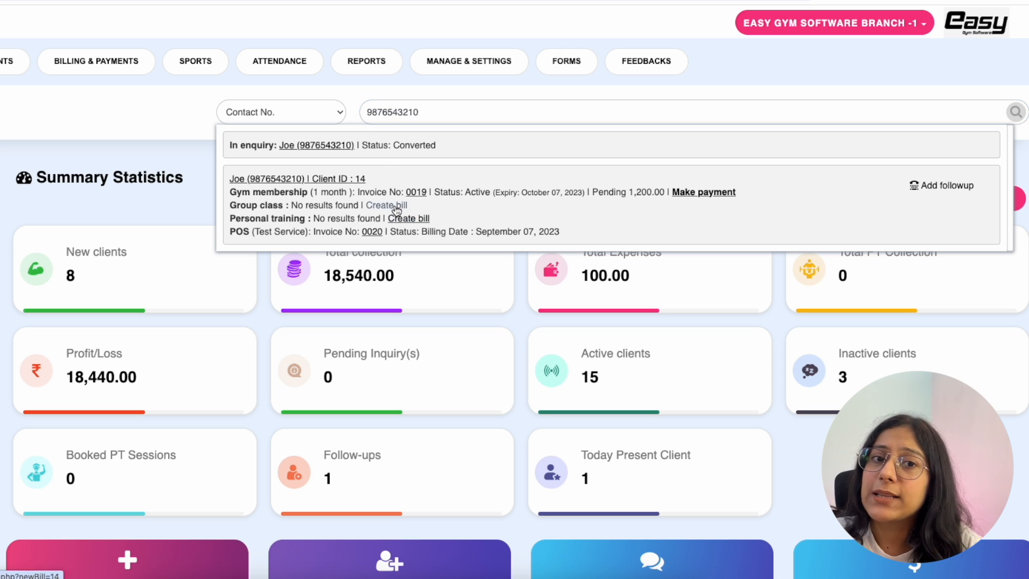
Start Joe's group class bill with Group package one, ending 07-10-2023, 10 sessions, 1000 paid
click(386, 205)
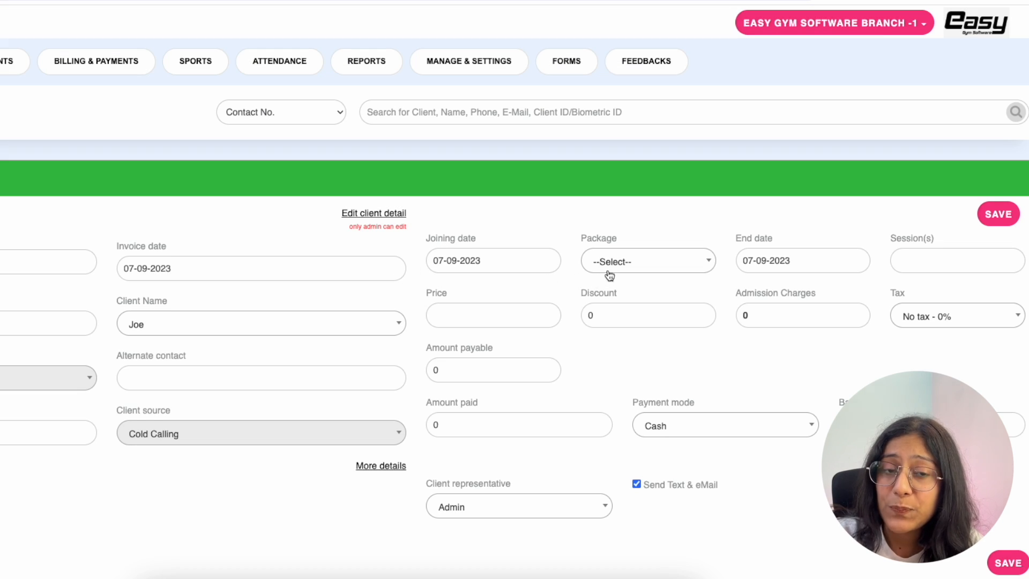
click(646, 259)
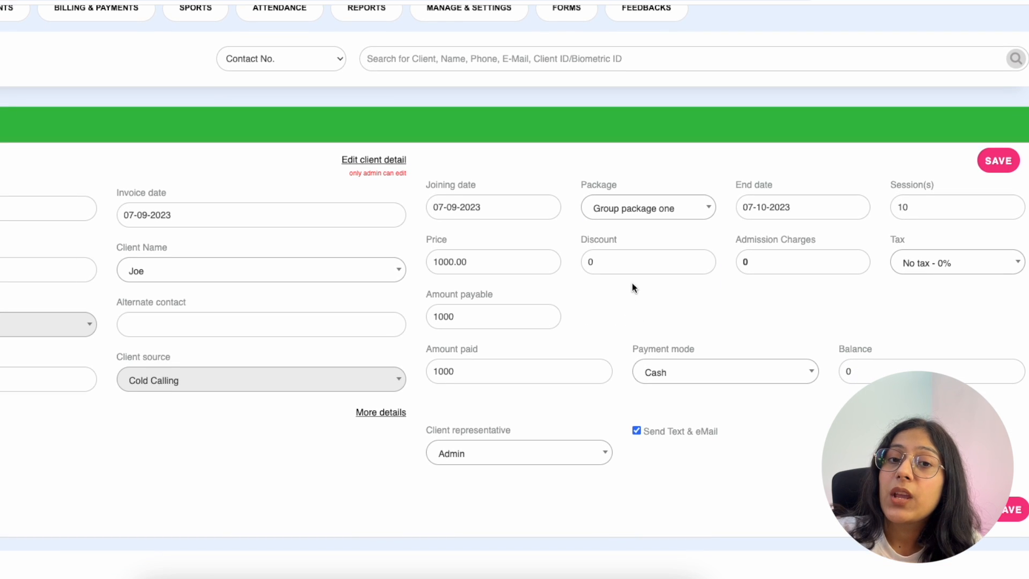
click(956, 206)
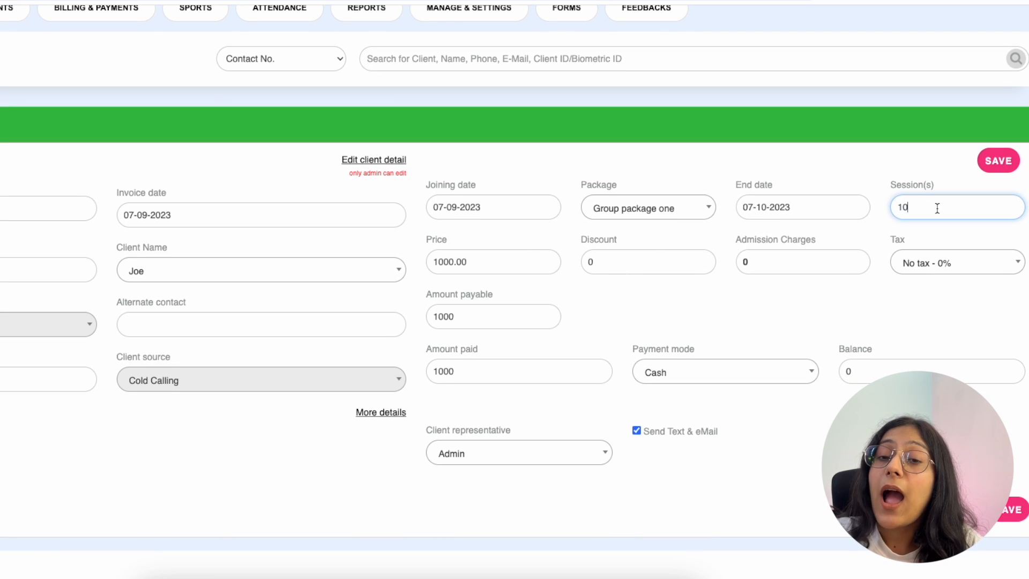
click(647, 262)
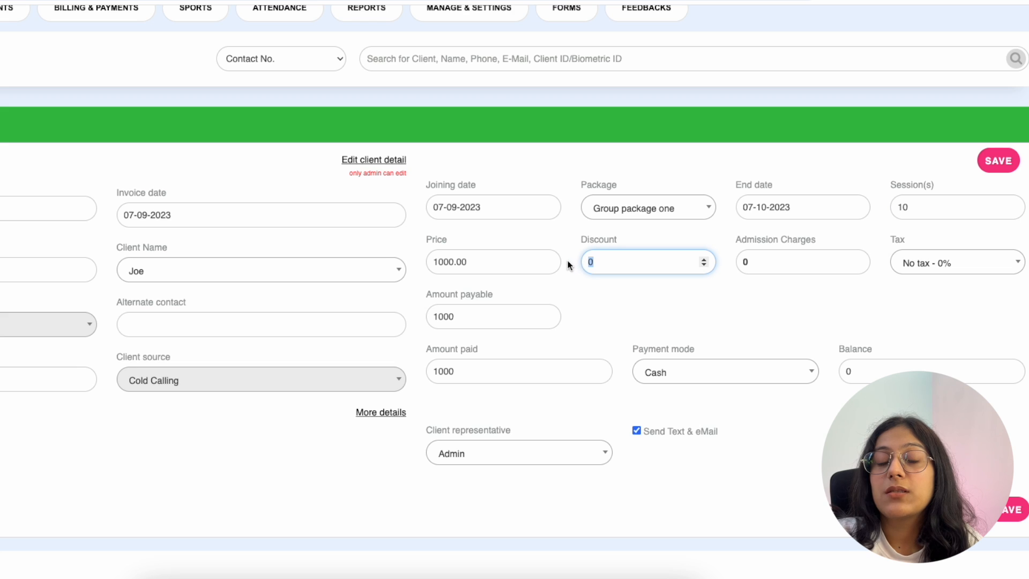